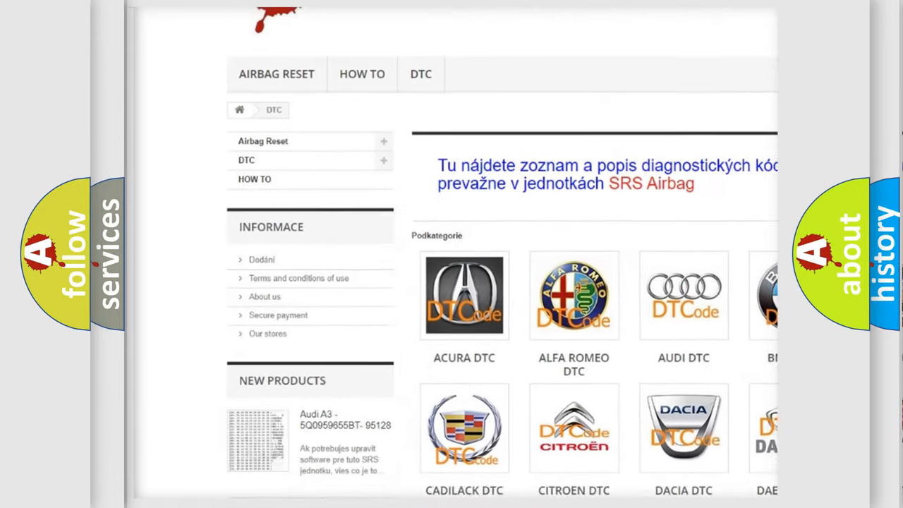
pyautogui.scroll(-3)
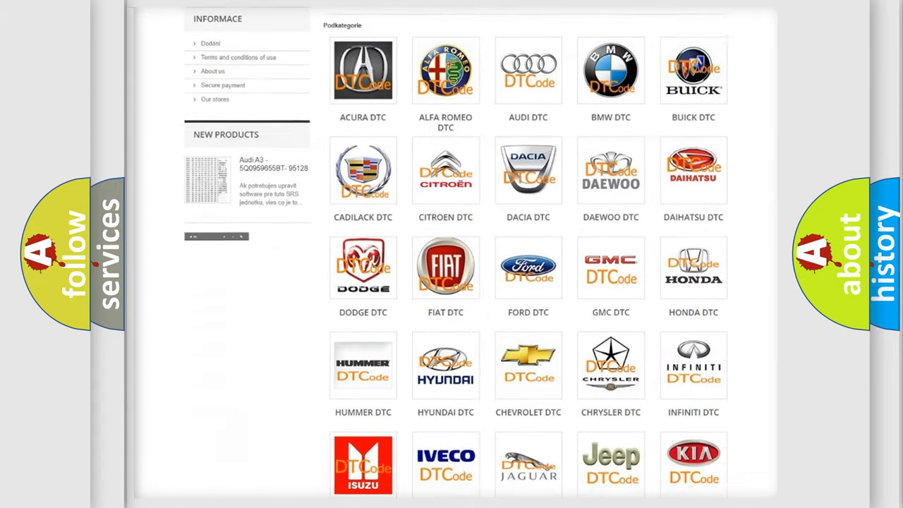
pyautogui.scroll(-3)
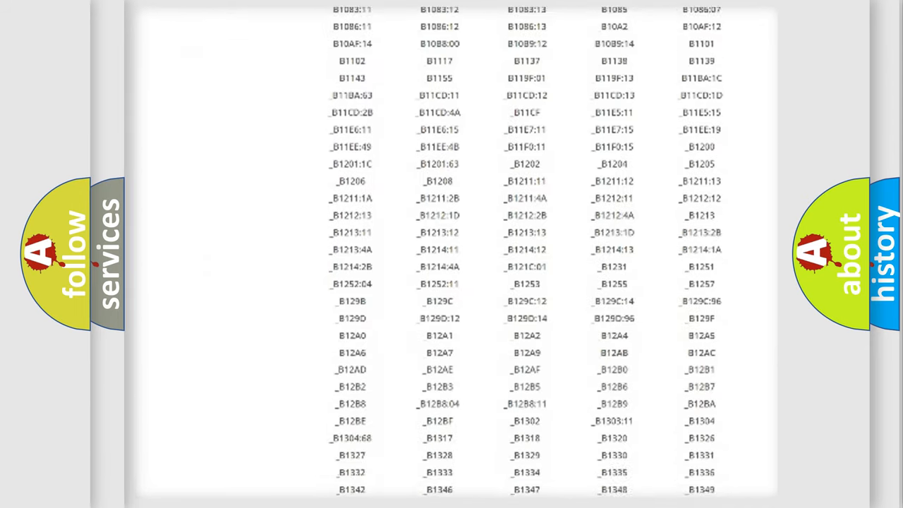
pyautogui.scroll(-3)
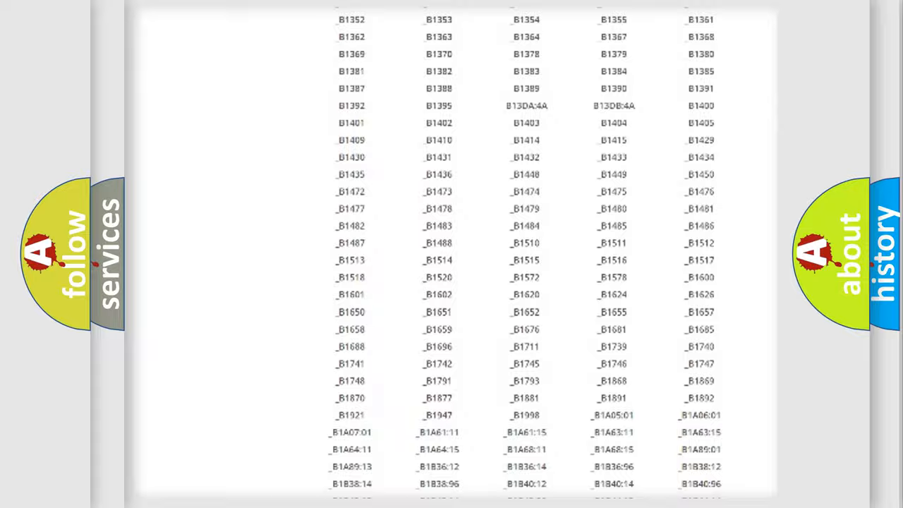